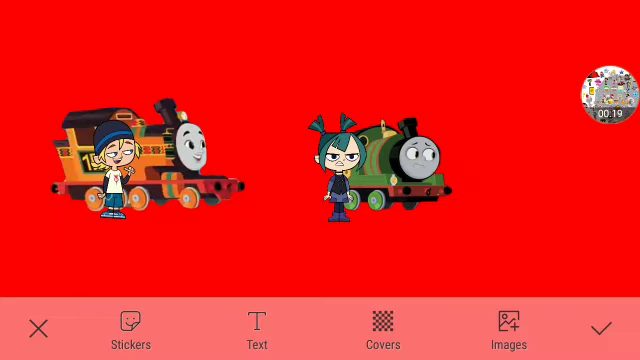
Remove the orange engine-and-boy sticker, leaving the green engine with the girl.
{"action": "left_click", "coordinate": [108, 164]}
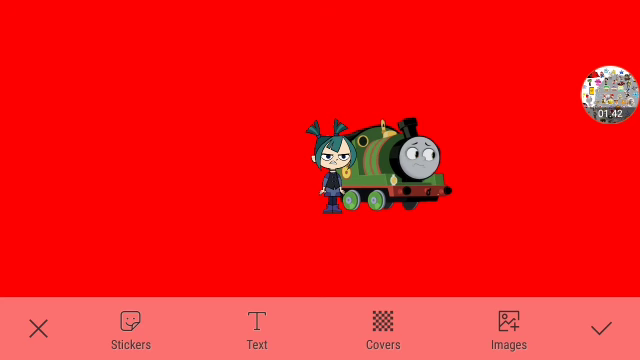
Delete the girl character sticker from the red canvas.
{"action": "left_click", "coordinate": [330, 170]}
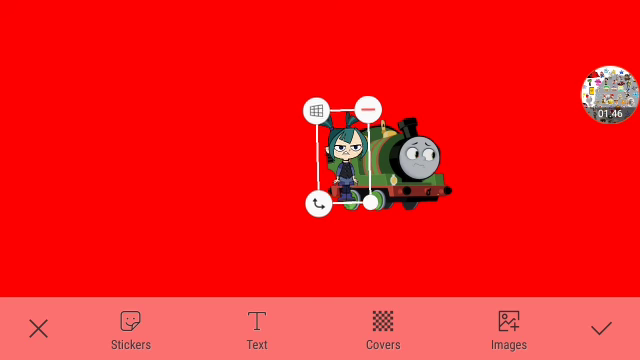
{"action": "left_click", "coordinate": [372, 106]}
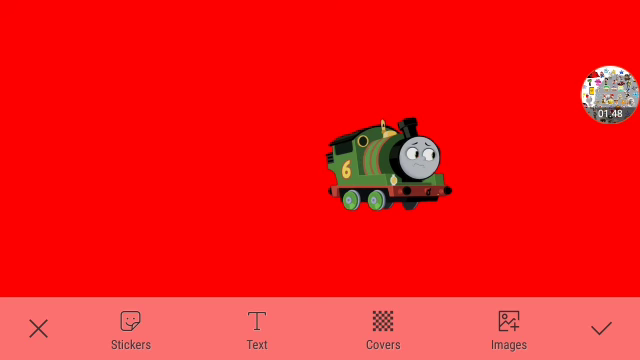
Move the green Percy engine sticker to the bottom-right corner.
{"action": "left_click", "coordinate": [390, 170]}
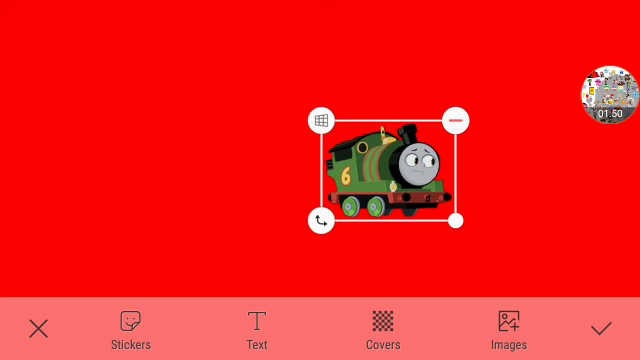
{"action": "left_click_drag", "start_coordinate": [388, 170], "coordinate": [530, 230]}
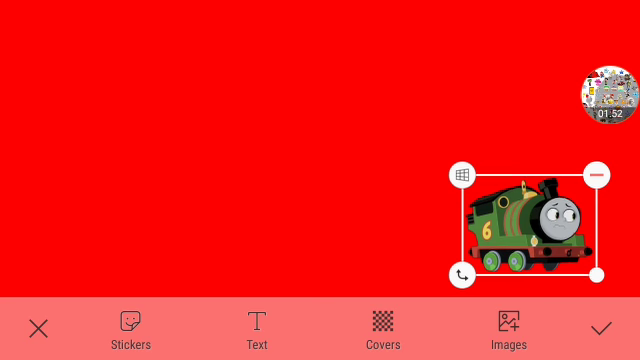